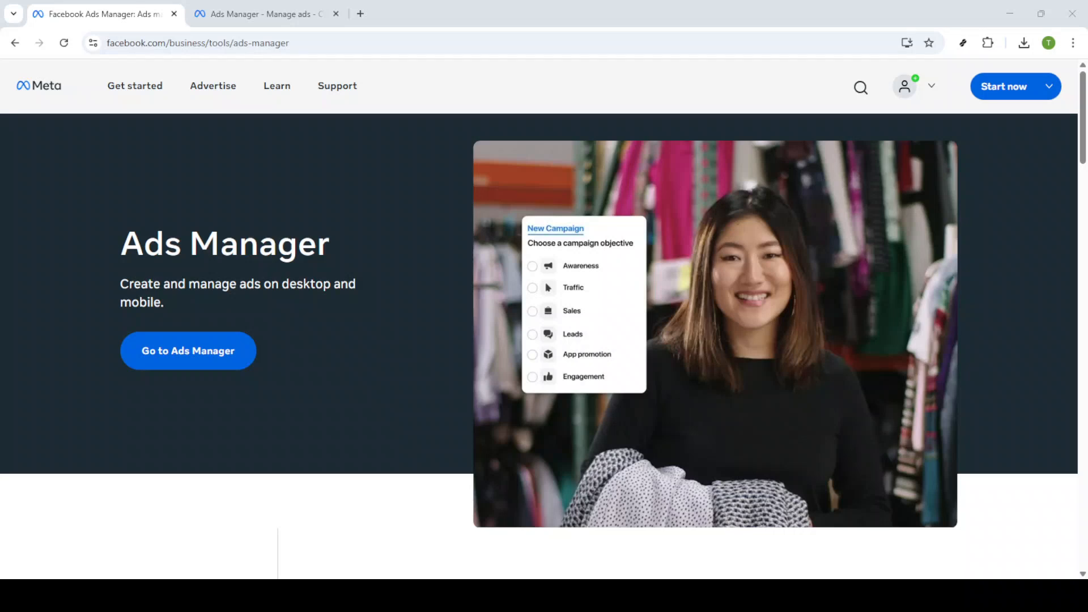
{"action": "mouse_move", "coordinate": [248, 415]}
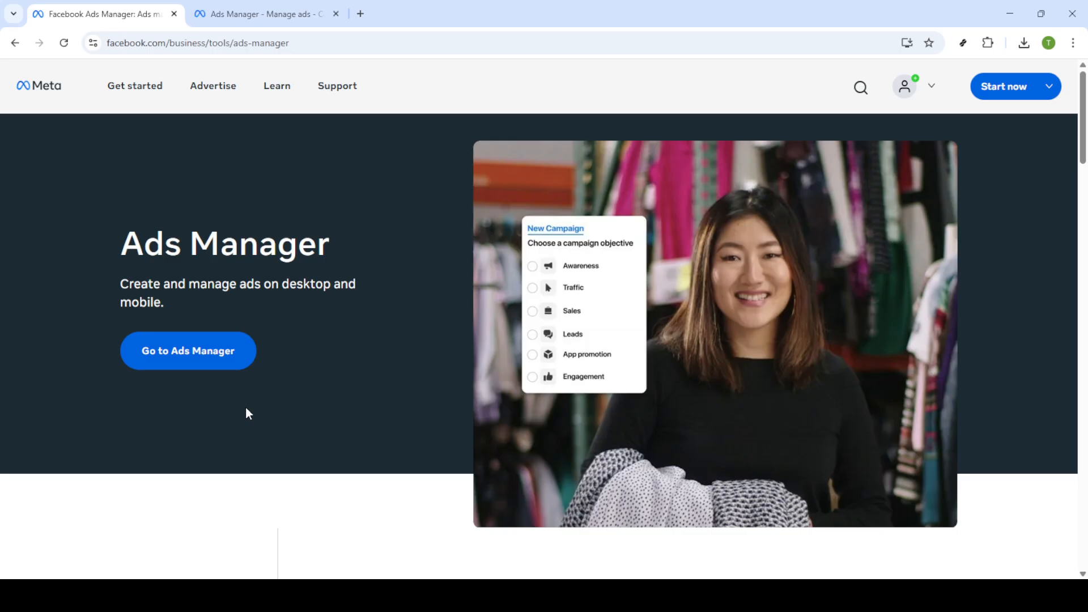
{"action": "mouse_move", "coordinate": [213, 517]}
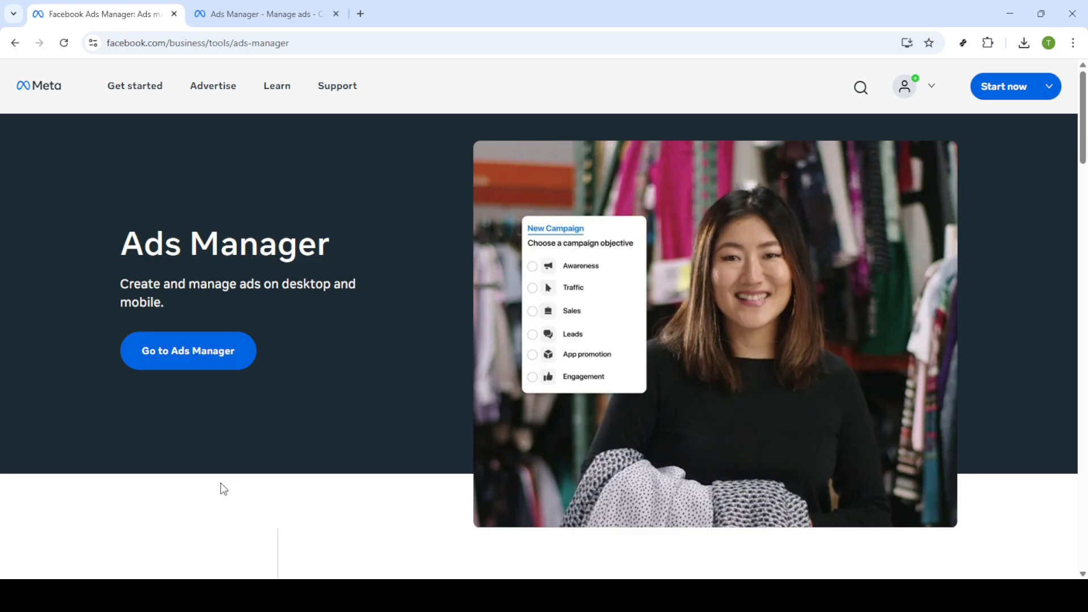
{"action": "mouse_move", "coordinate": [227, 503]}
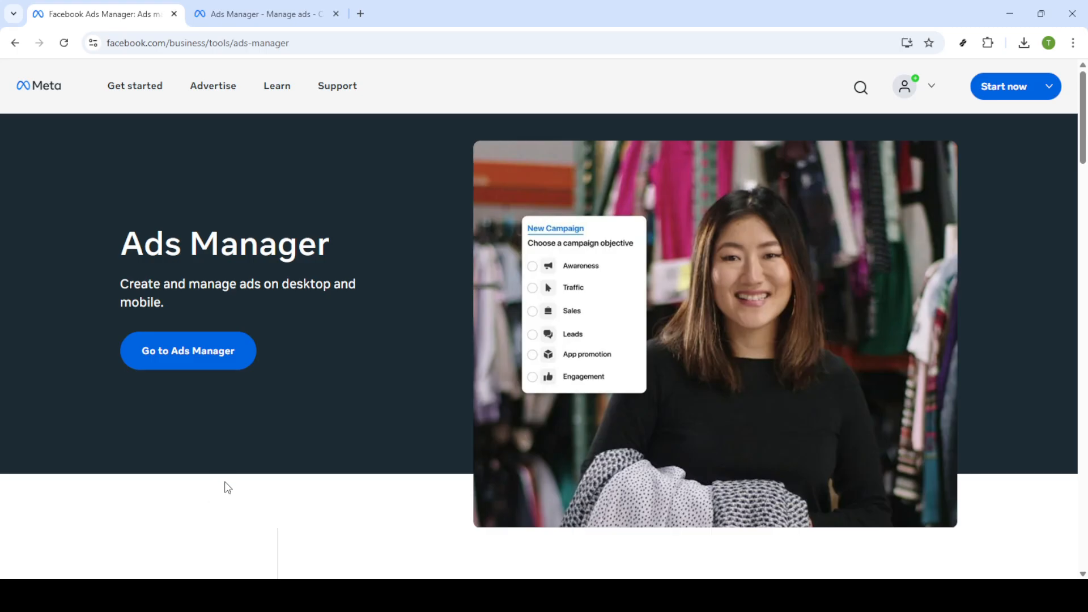
{"action": "mouse_move", "coordinate": [225, 494]}
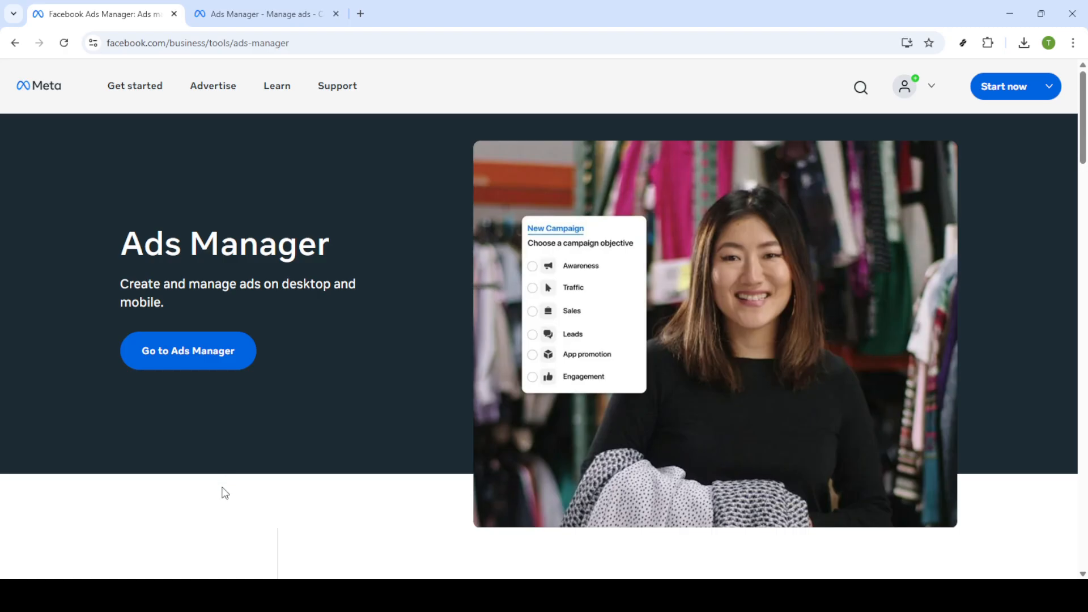
{"action": "mouse_move", "coordinate": [186, 476]}
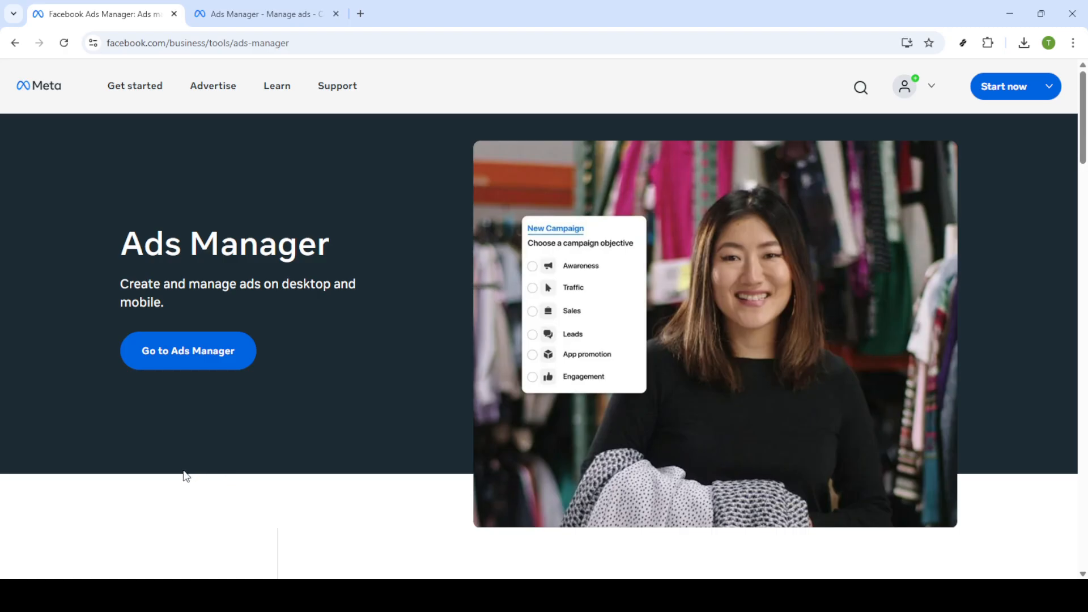
{"action": "mouse_move", "coordinate": [176, 501]}
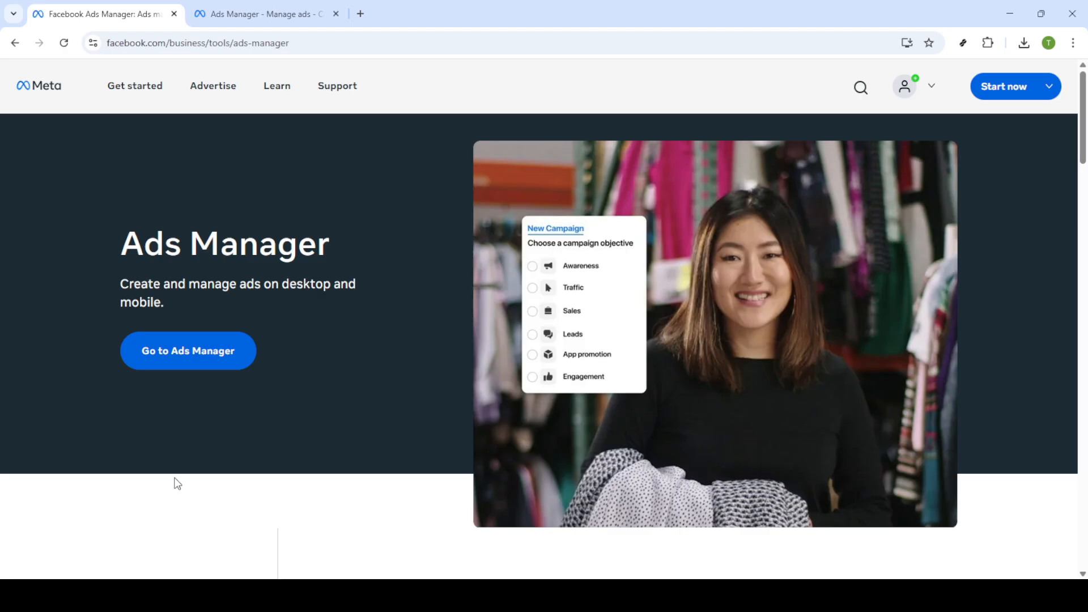
{"action": "mouse_move", "coordinate": [142, 501]}
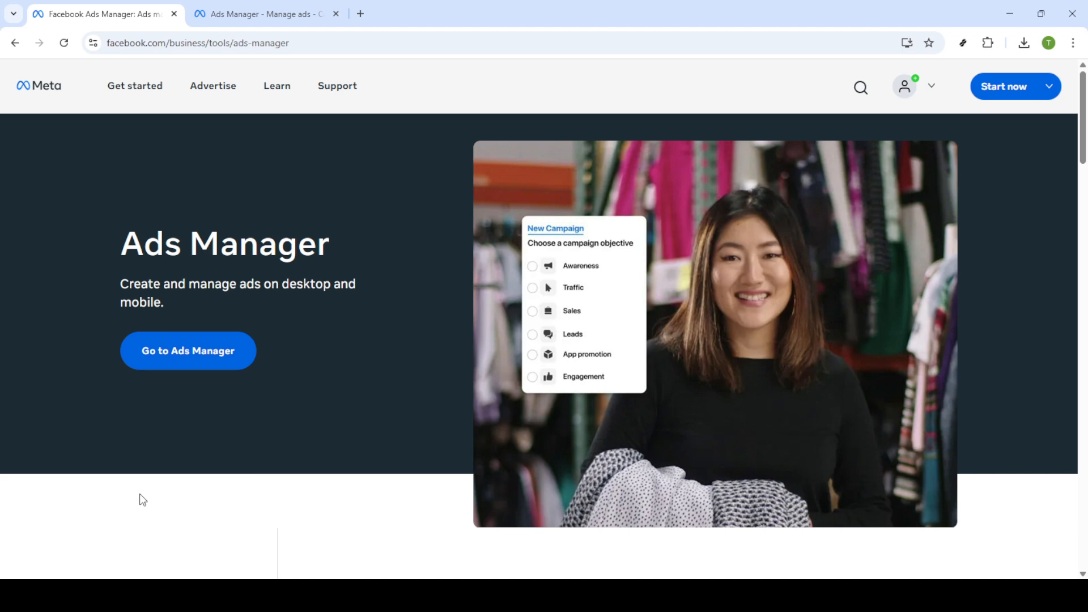
{"action": "mouse_move", "coordinate": [179, 353]}
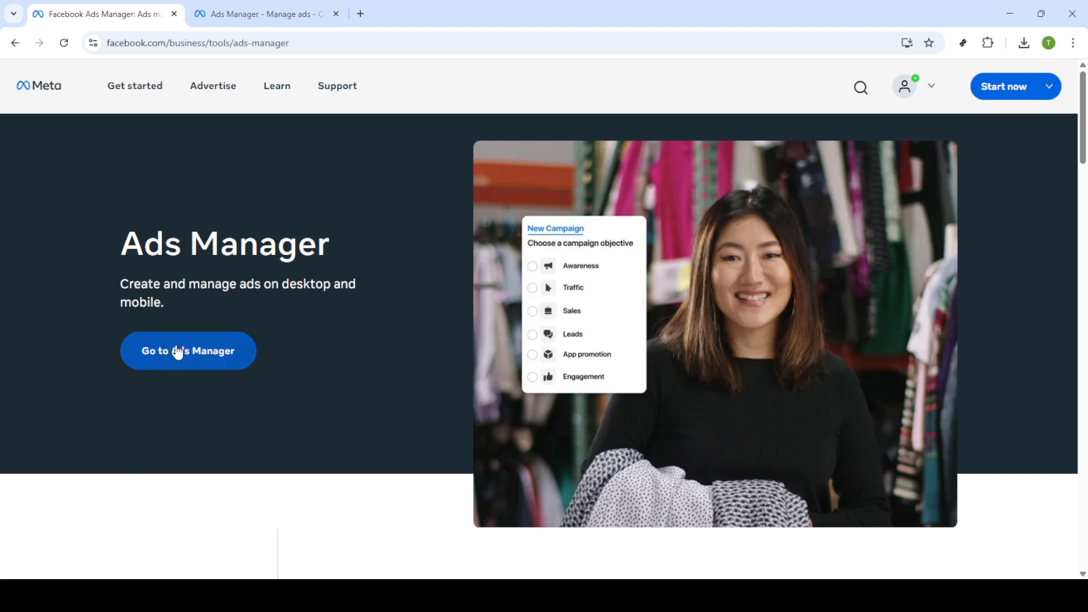
{"action": "mouse_move", "coordinate": [170, 347]}
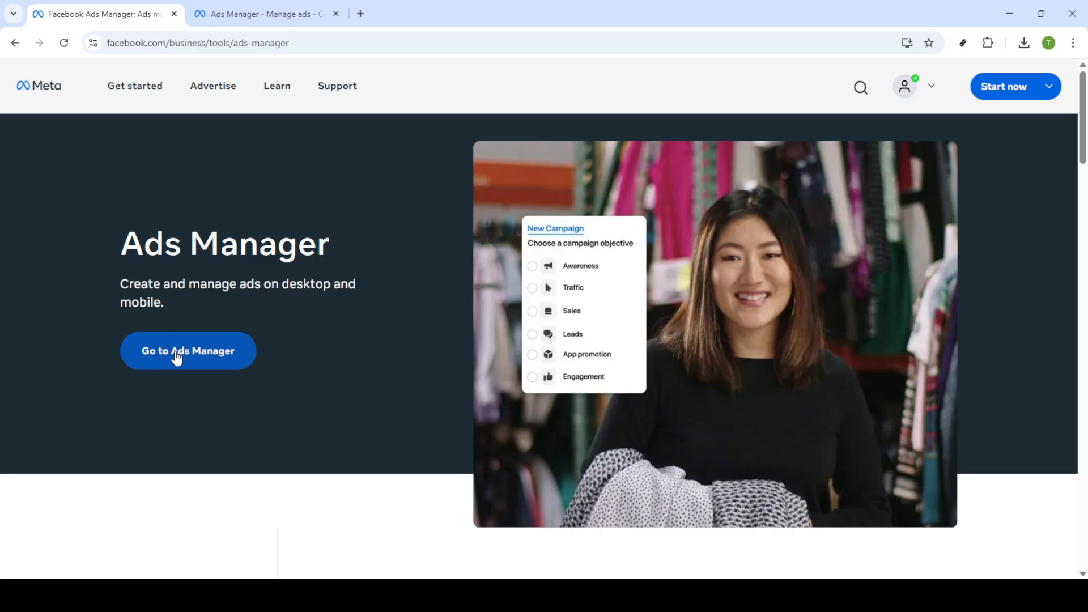
Go to the Ads Manager campaigns dashboard listing the five draft campaigns
{"action": "left_click", "coordinate": [189, 351]}
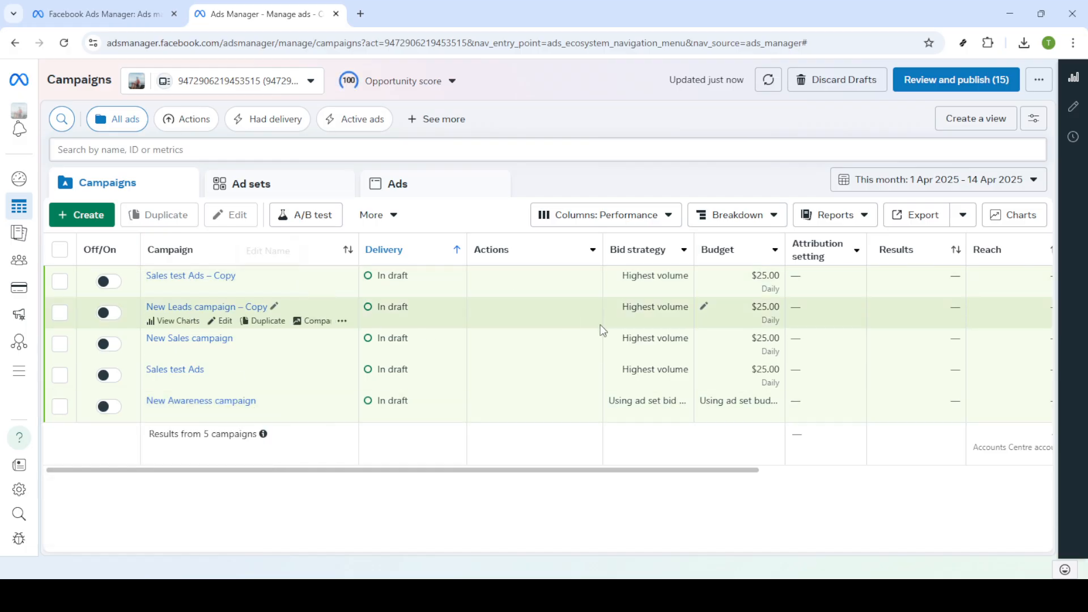
{"action": "mouse_move", "coordinate": [242, 401]}
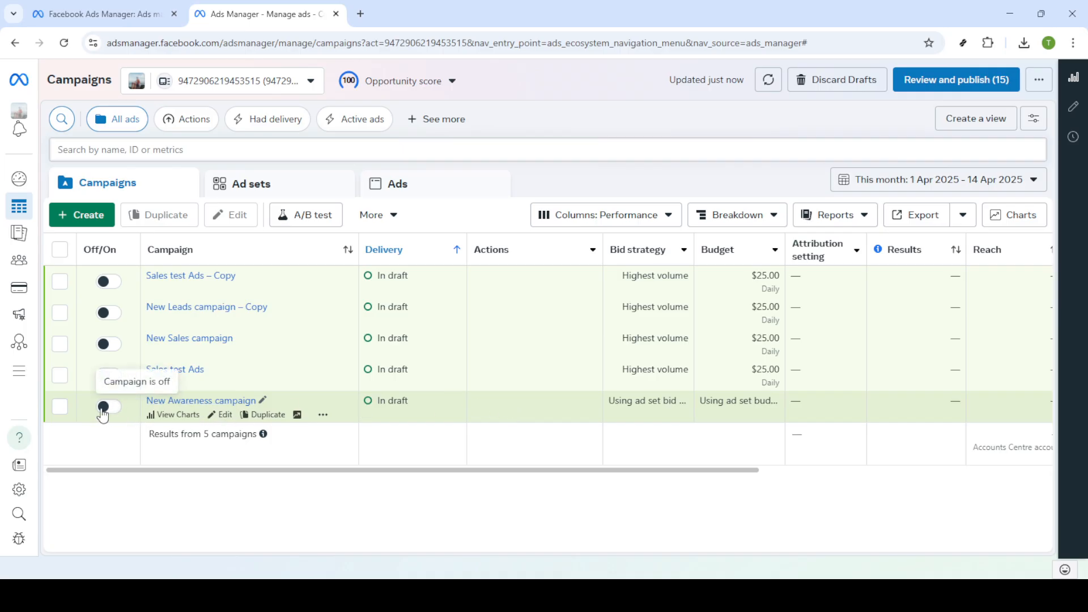
{"action": "left_click", "coordinate": [108, 406]}
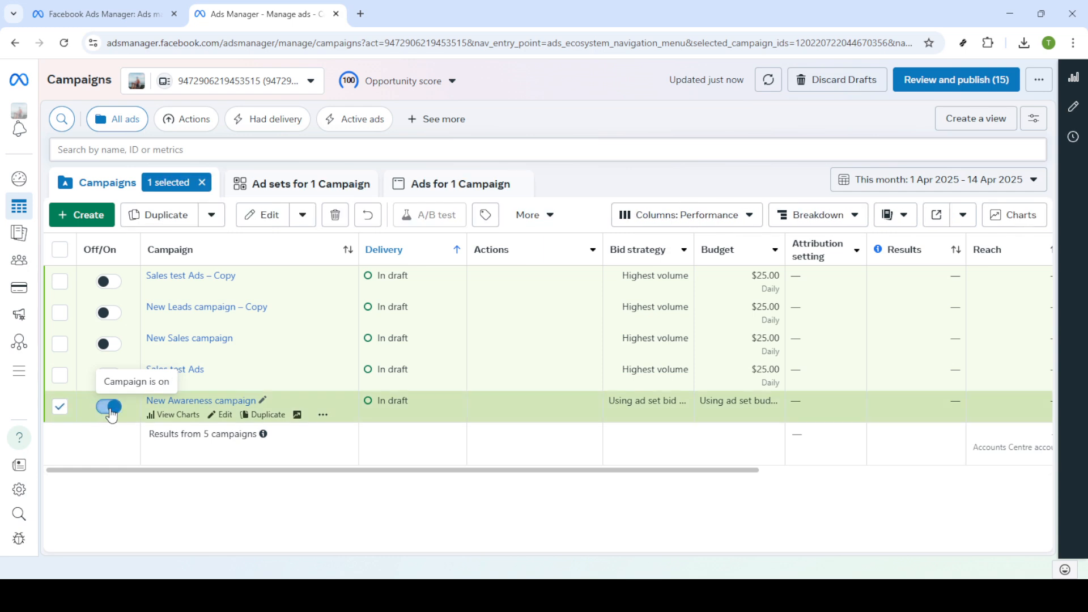
{"action": "left_click", "coordinate": [109, 405]}
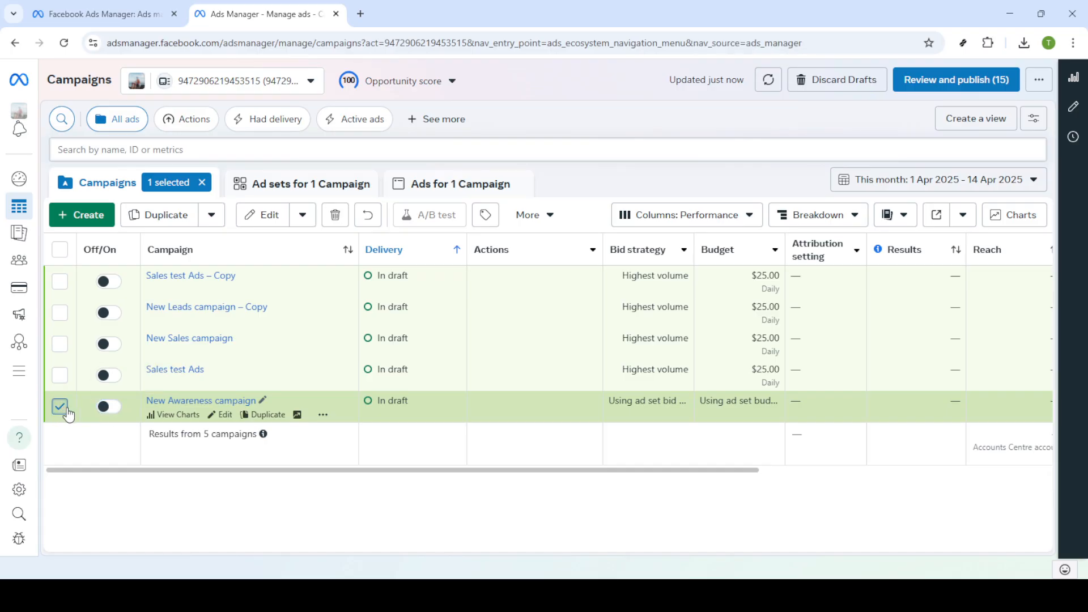
{"action": "left_click", "coordinate": [59, 406]}
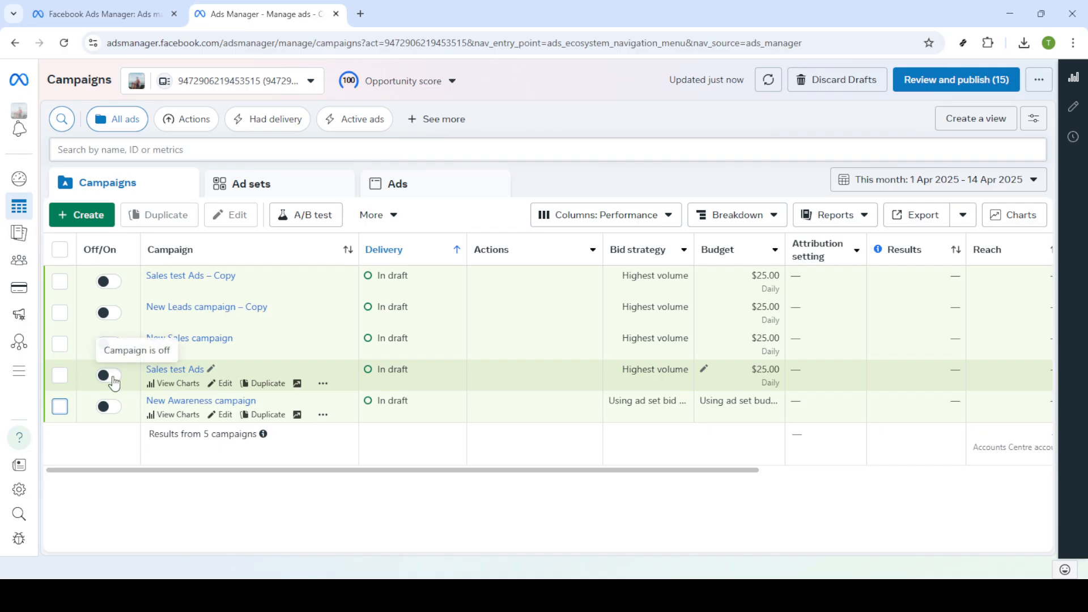
{"action": "left_click", "coordinate": [109, 376]}
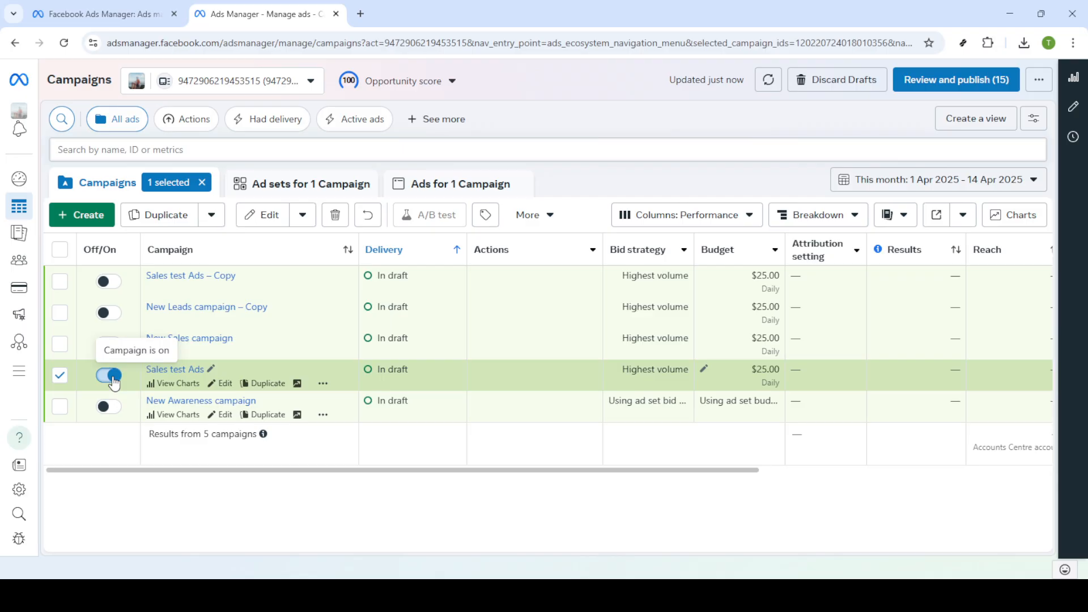
{"action": "left_click", "coordinate": [109, 375]}
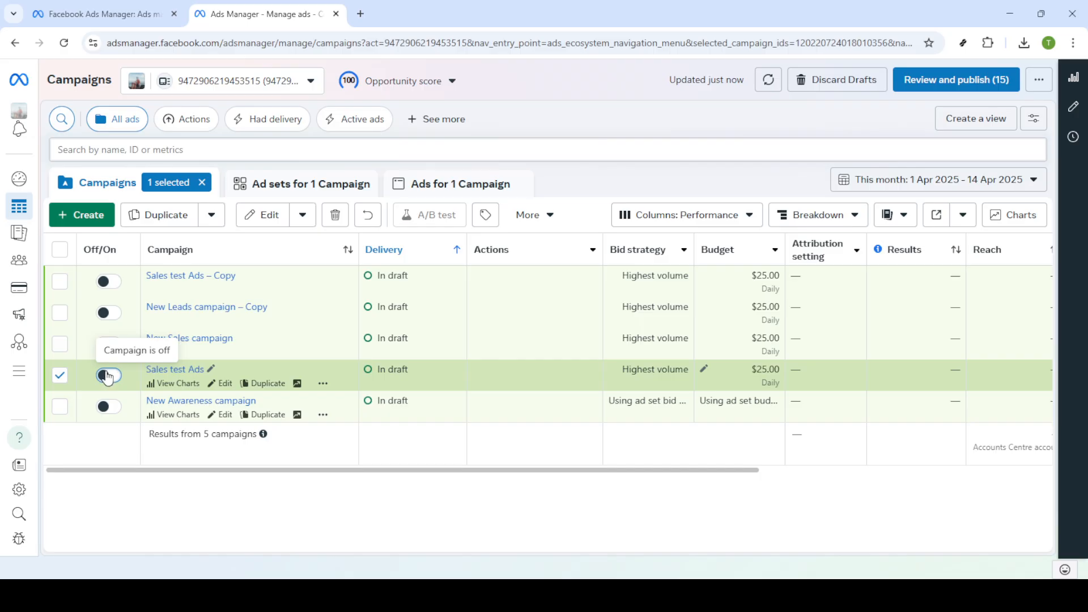
{"action": "left_click", "coordinate": [108, 375]}
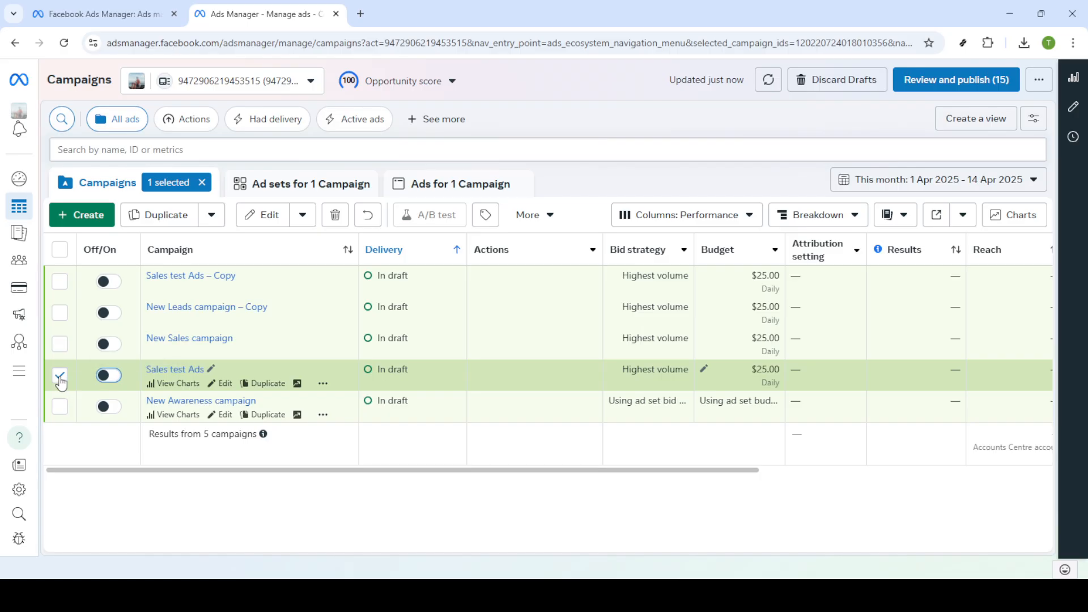
{"action": "left_click", "coordinate": [59, 375]}
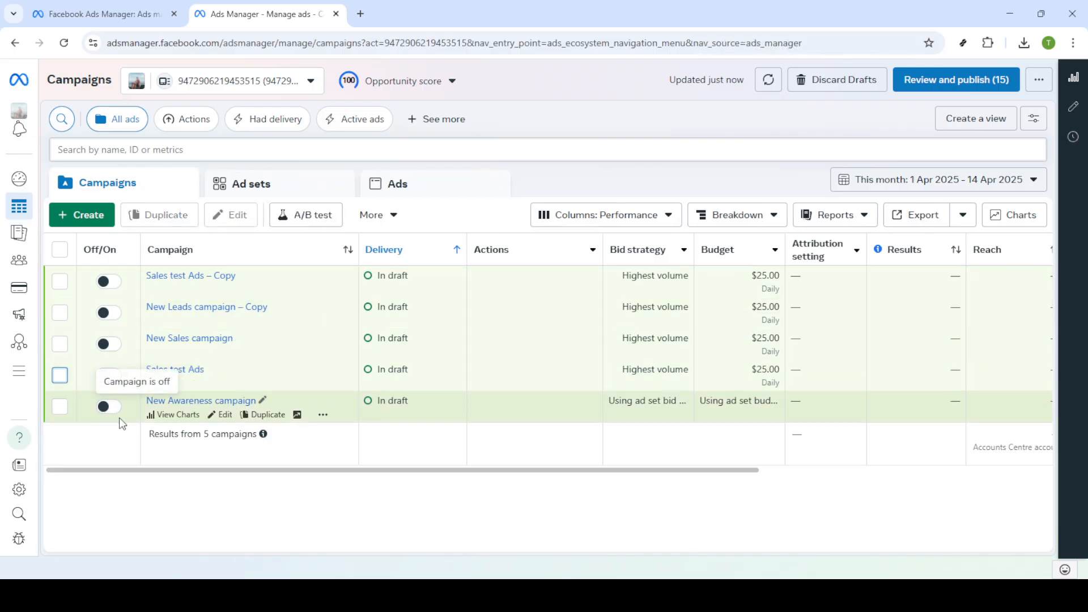
{"action": "mouse_move", "coordinate": [256, 183]}
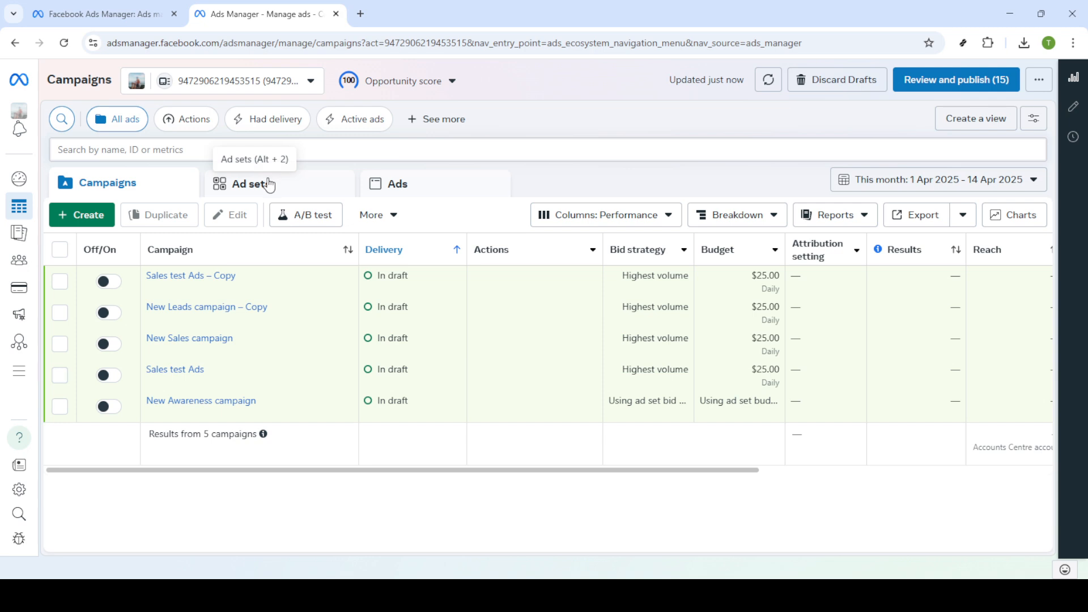
Show the ad sets list and switch off the New Awareness ad set
{"action": "left_click", "coordinate": [252, 184]}
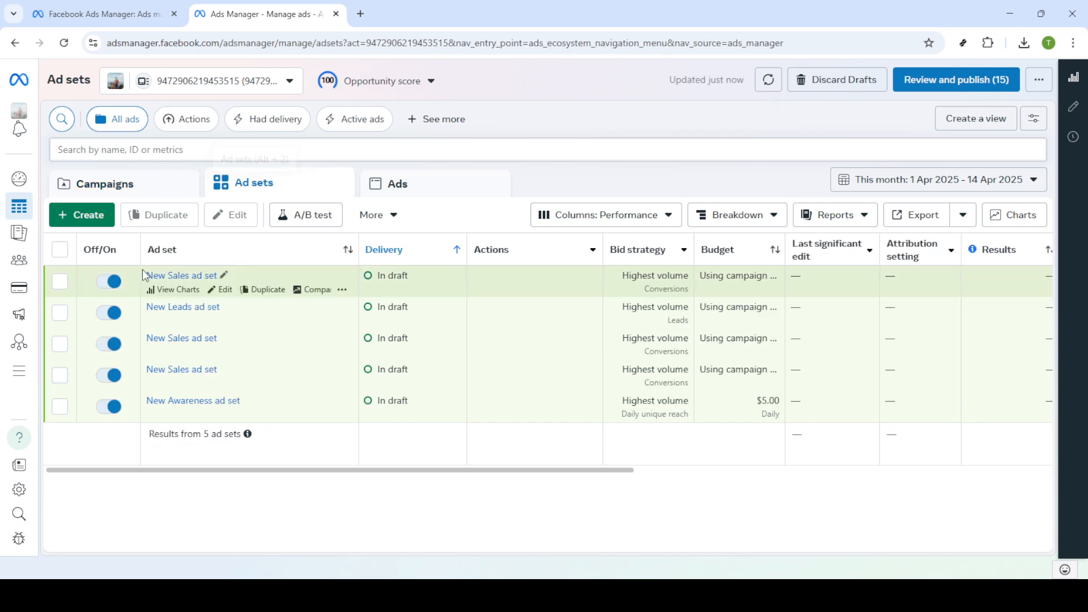
{"action": "mouse_move", "coordinate": [109, 406]}
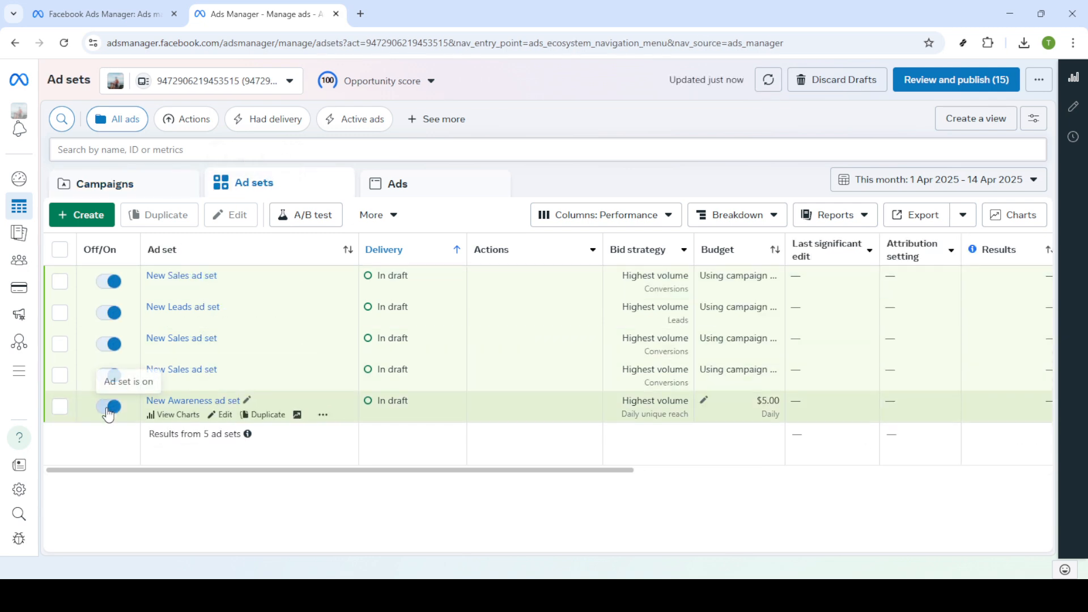
{"action": "left_click", "coordinate": [109, 407]}
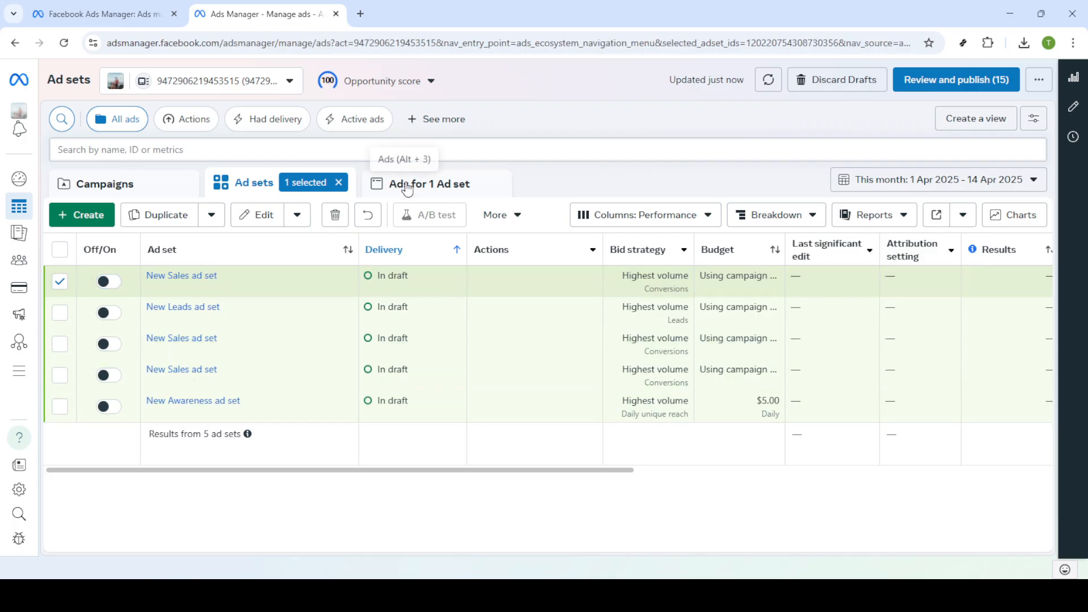
Show the ads inside the New Sales ad set, with its single draft ad off
{"action": "left_click", "coordinate": [430, 184]}
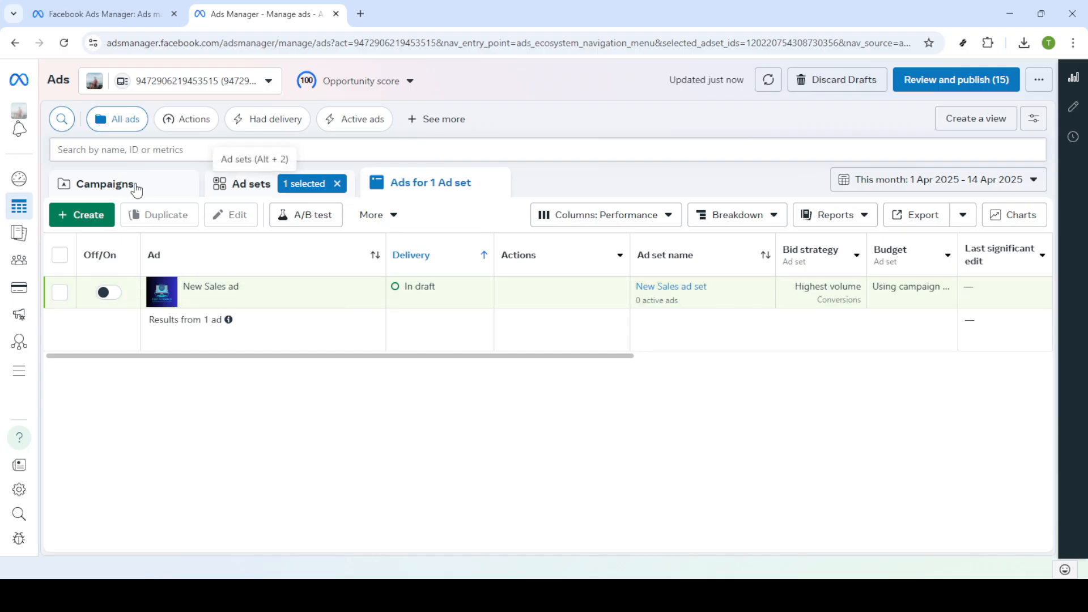
{"action": "mouse_move", "coordinate": [156, 261]}
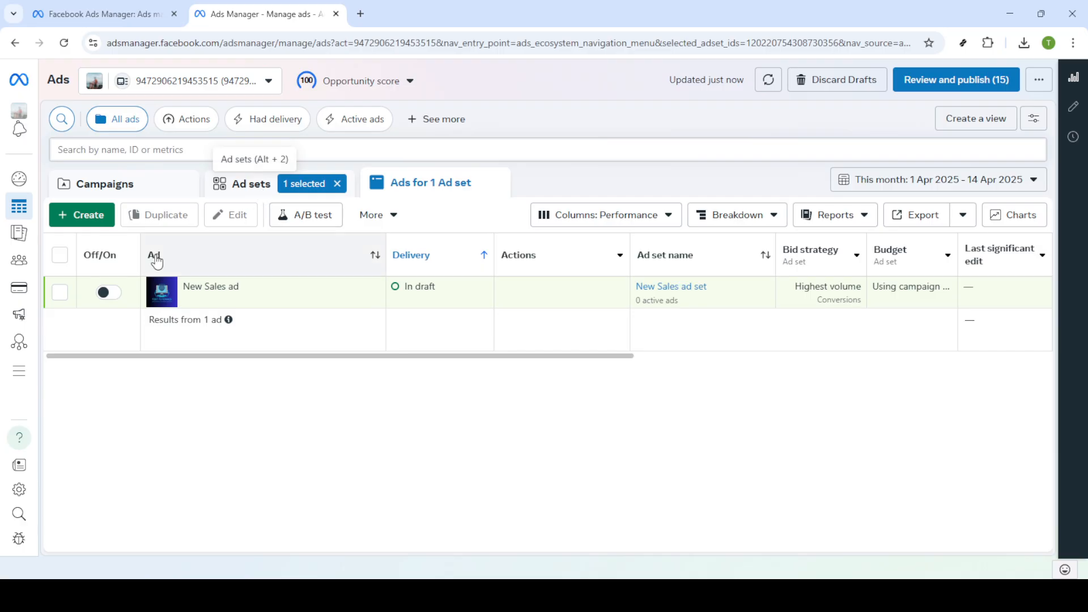
{"action": "mouse_move", "coordinate": [132, 179]}
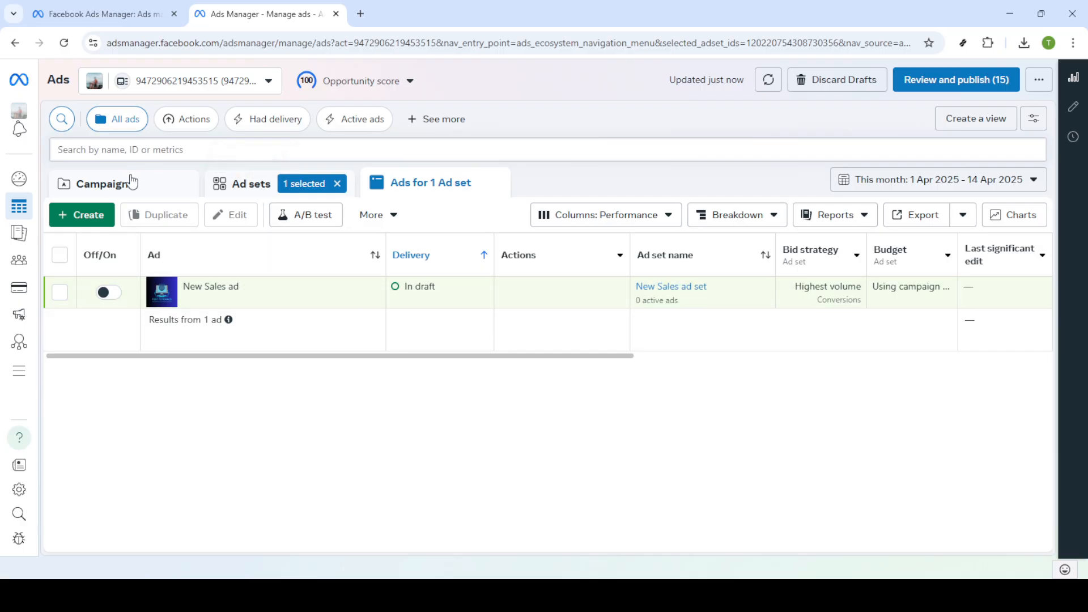